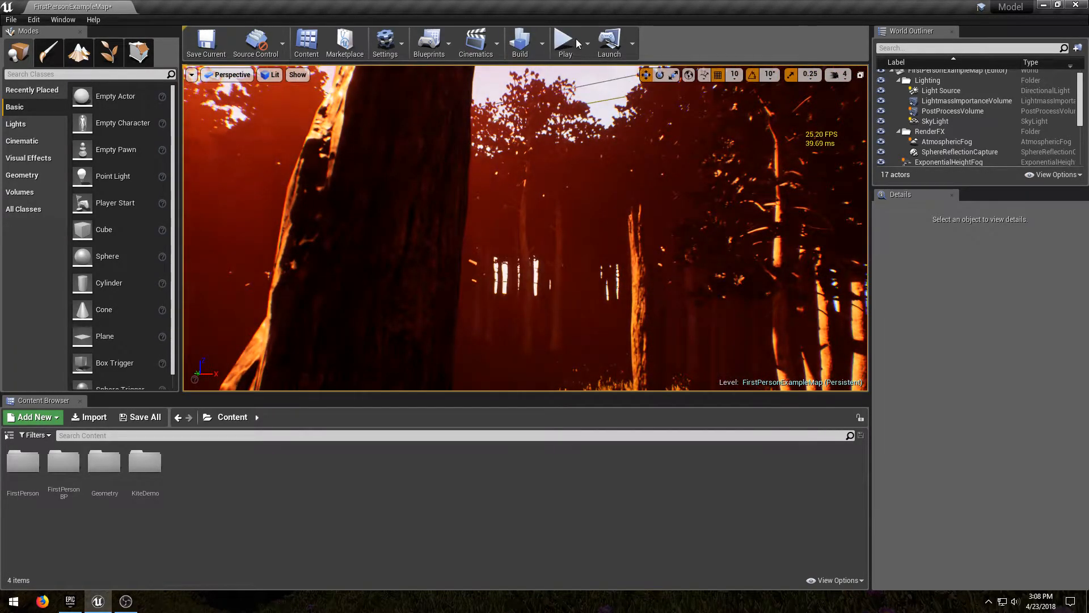
# Play the orange-fogged forest level in the viewport, then stop to resume editing.
pyautogui.click(565, 43)
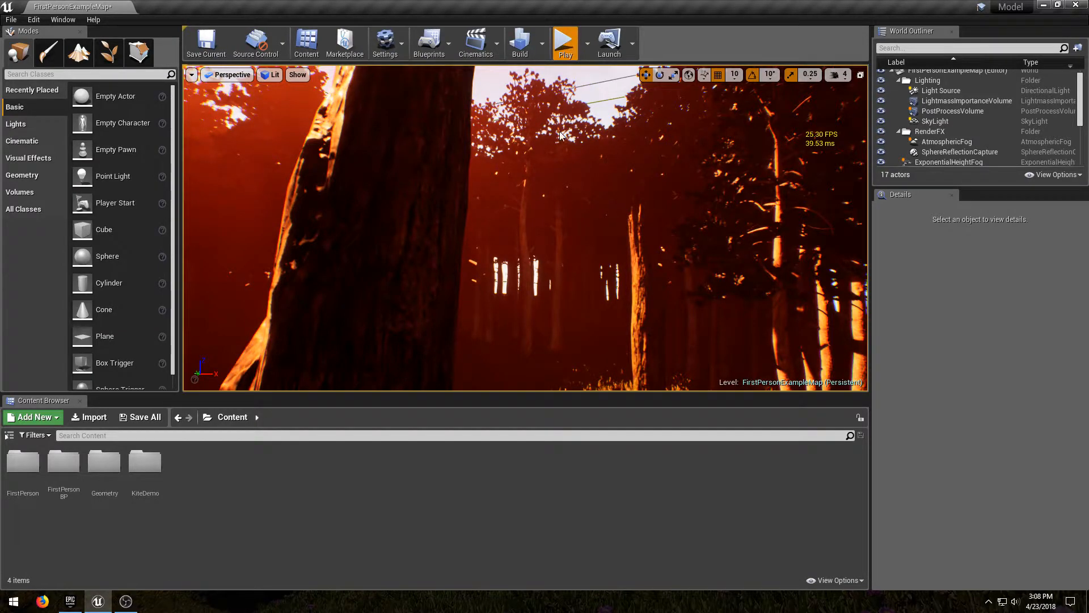
pyautogui.click(565, 43)
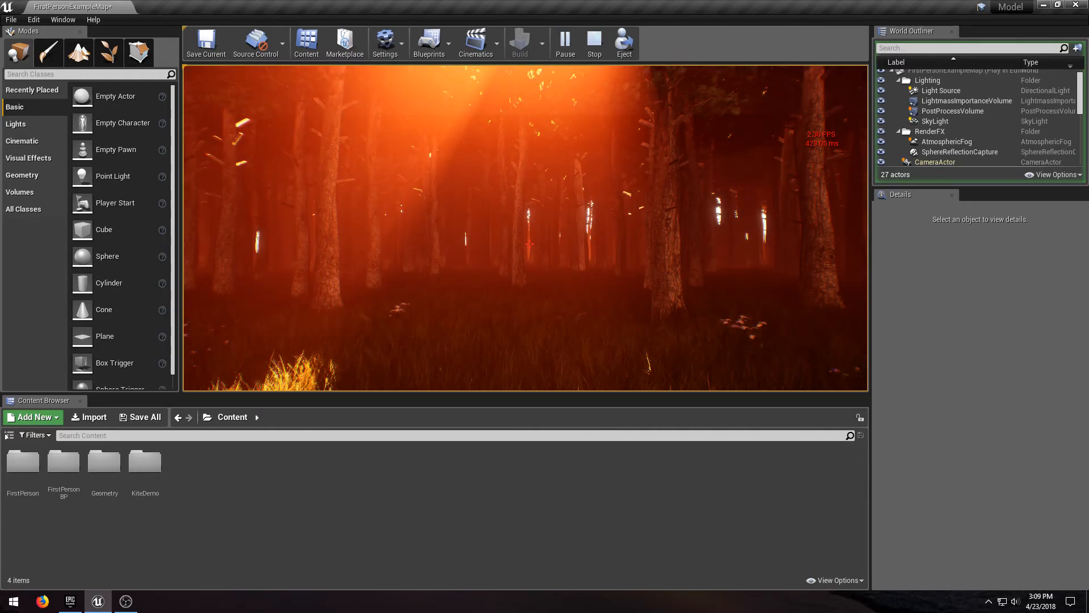
pyautogui.click(593, 43)
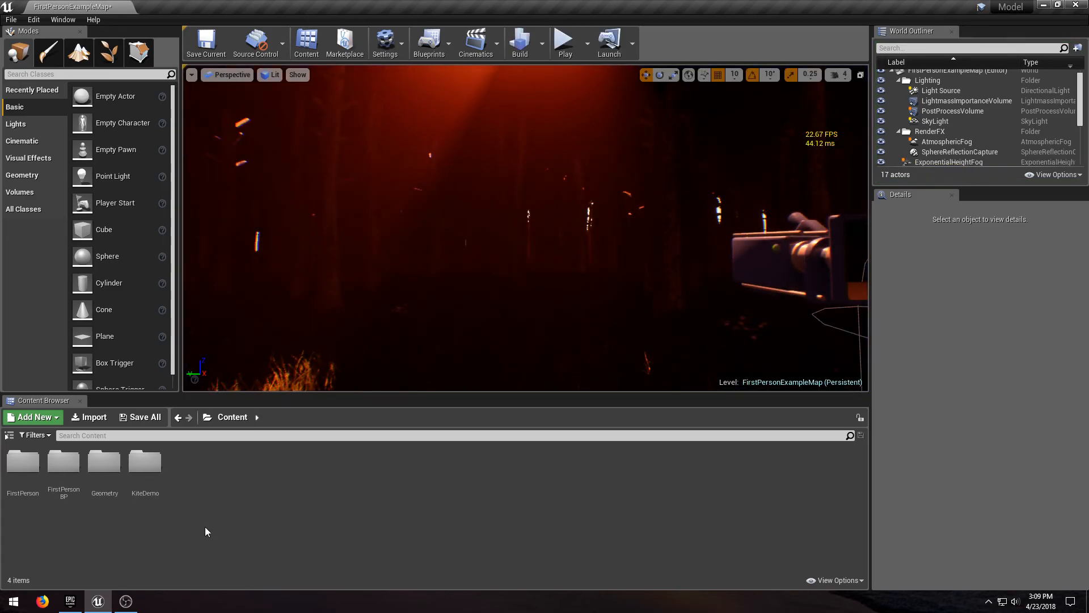